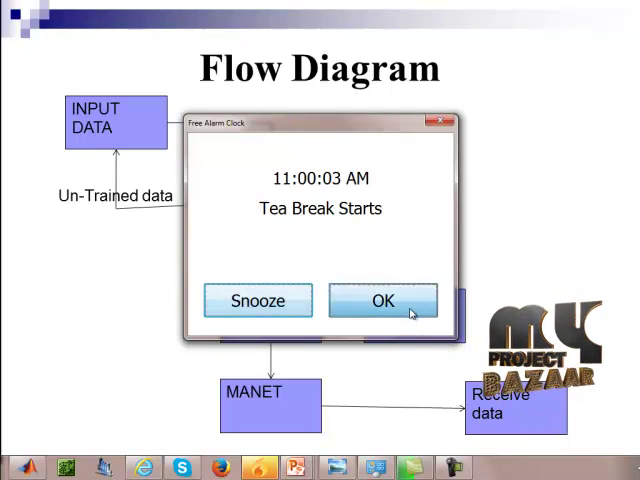
Dismiss the Tea Alarm Clock popup shown over the flow diagram slide.
click(382, 300)
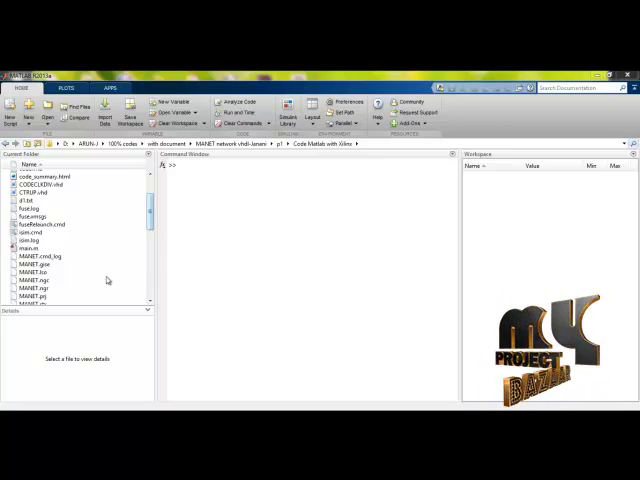
Run the MANET script from the Command Window and answer its first prompt with 1.
click(30, 246)
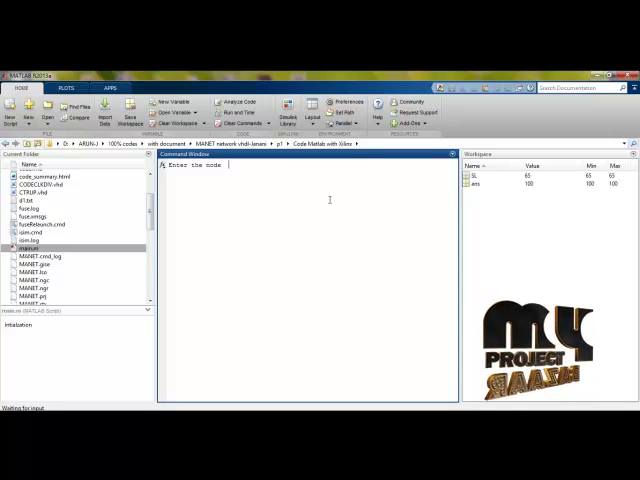
text(102)
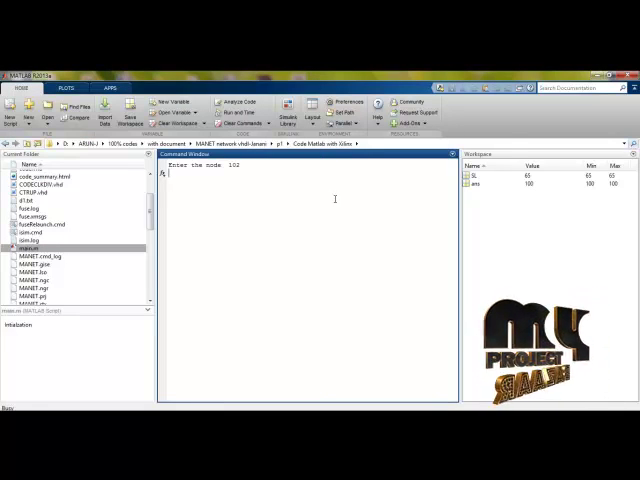
mouse_move(328, 218)
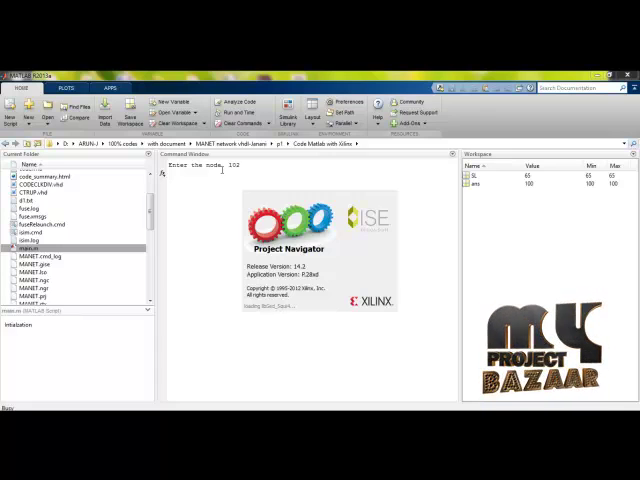
Load the MANET project and start Simulate Behavioral Model from the Processes pane.
key(enter)
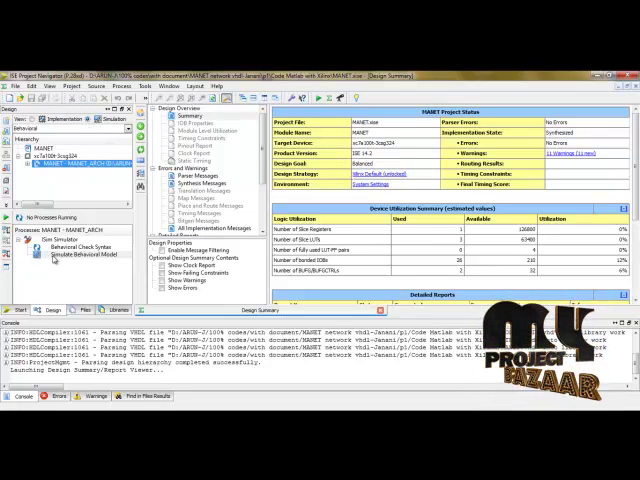
double_click(78, 256)
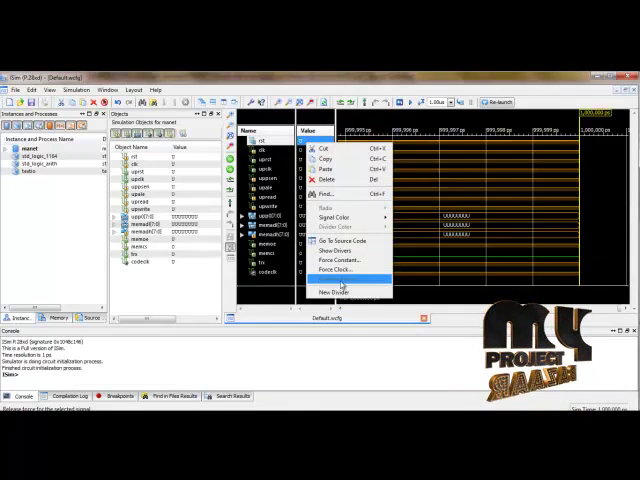
Force constant values onto the first MANET input signals via Force Constant.
click(340, 258)
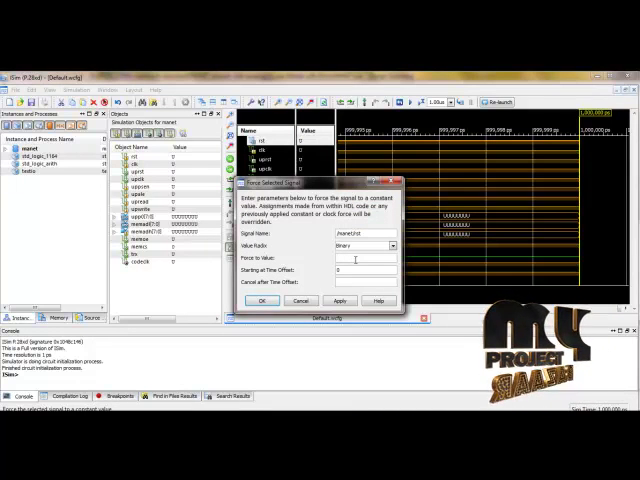
click(262, 300)
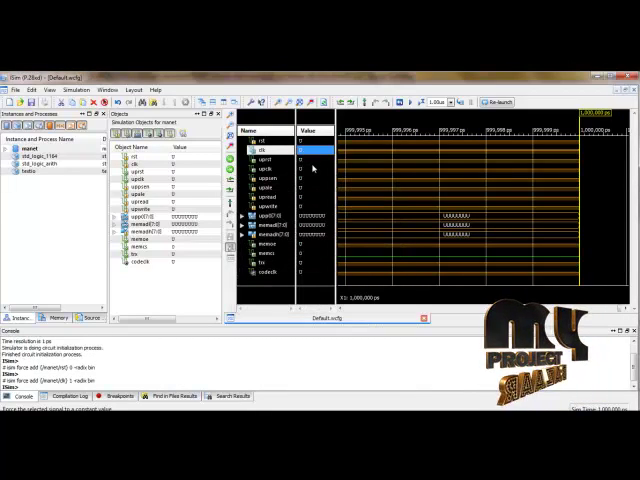
right_click(264, 178)
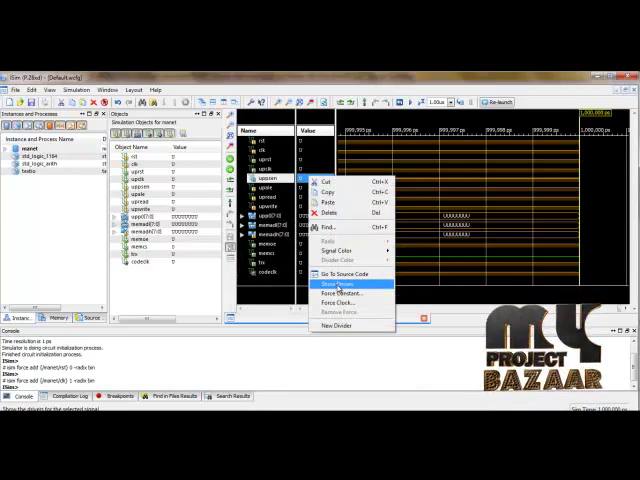
click(344, 292)
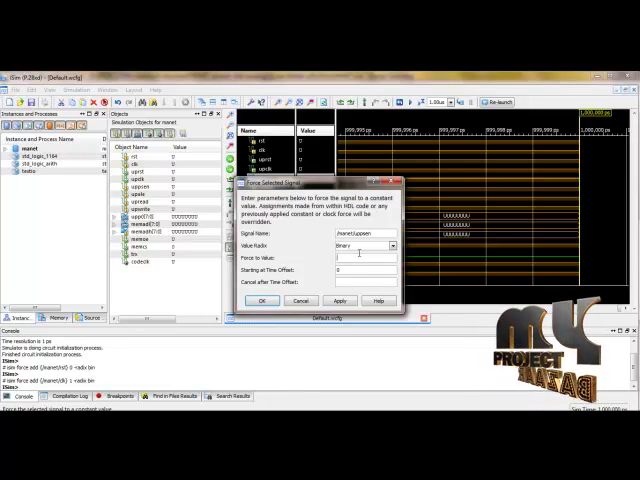
click(262, 300)
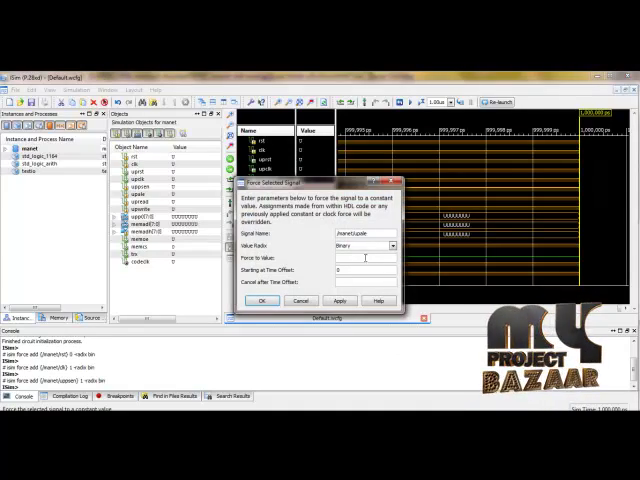
click(260, 300)
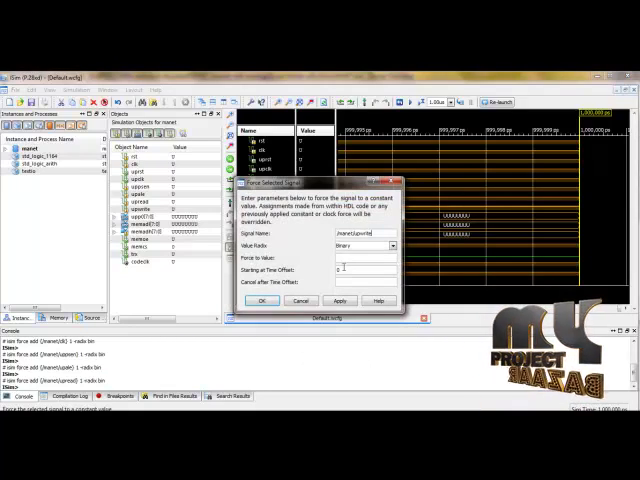
click(260, 300)
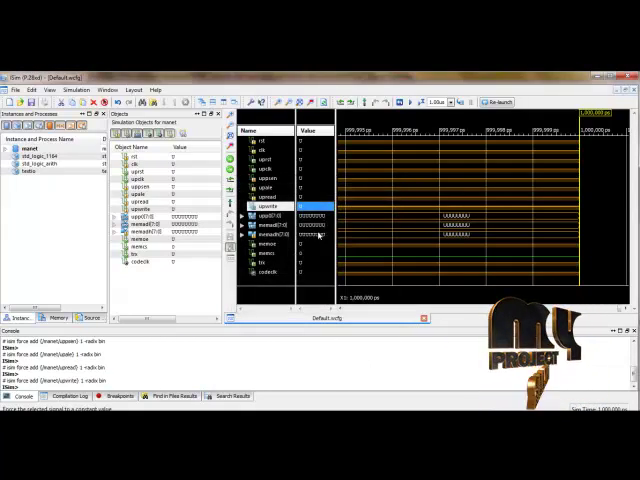
Force the constant value 0111 onto the next input bus.
right_click(264, 234)
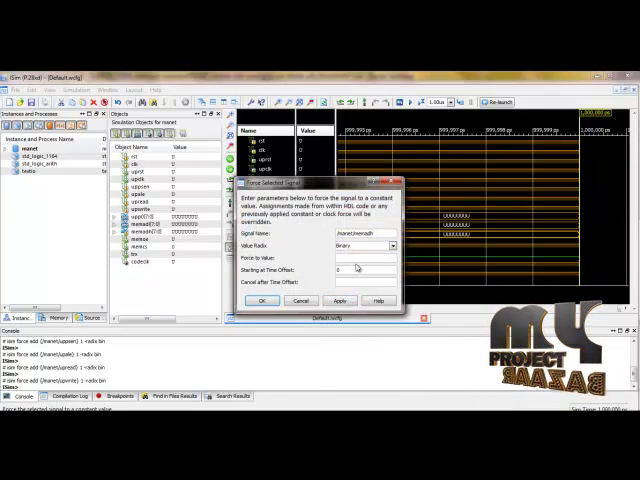
text(01110010)
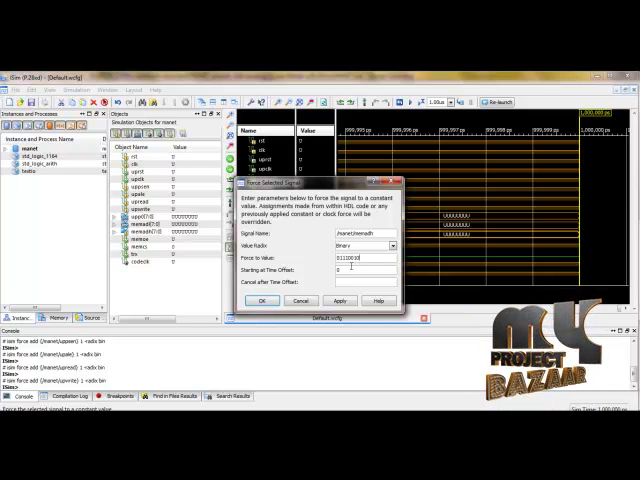
click(260, 300)
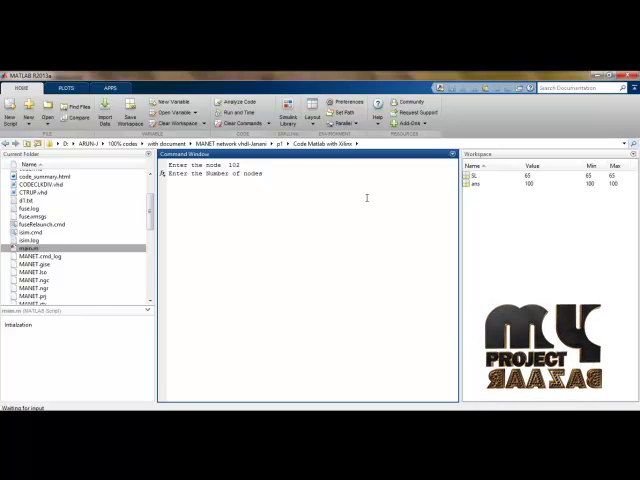
Enter node count 103, view the input signal plot, then generate the node distribution plot.
text(103)
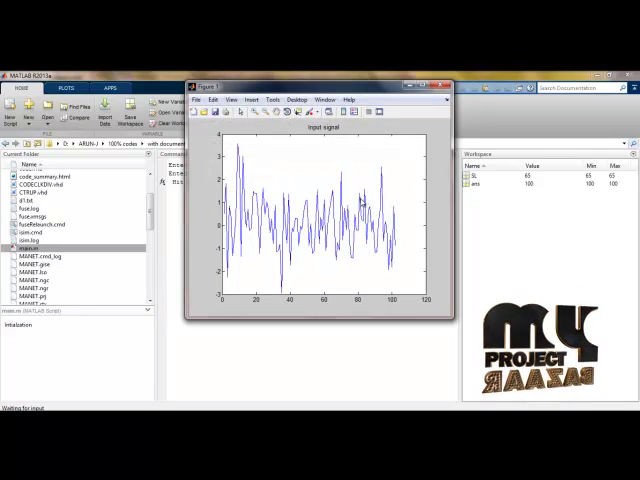
click(438, 84)
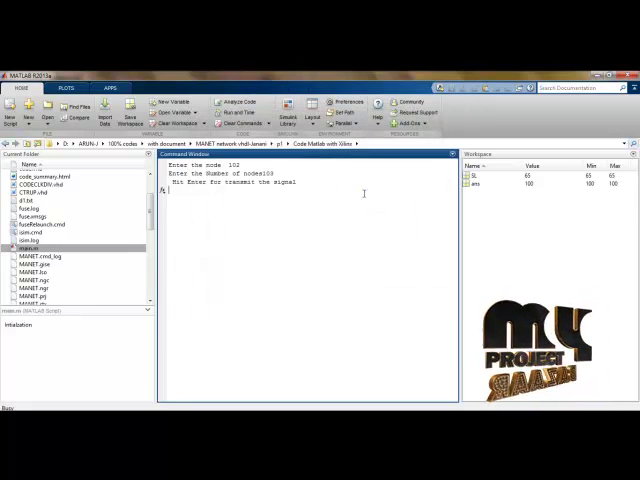
key(enter)
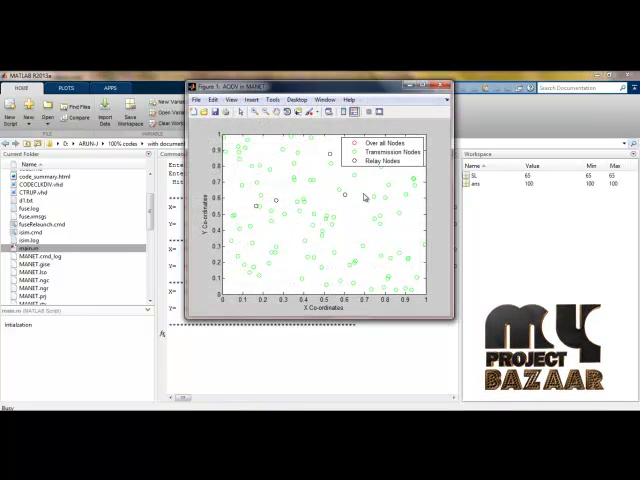